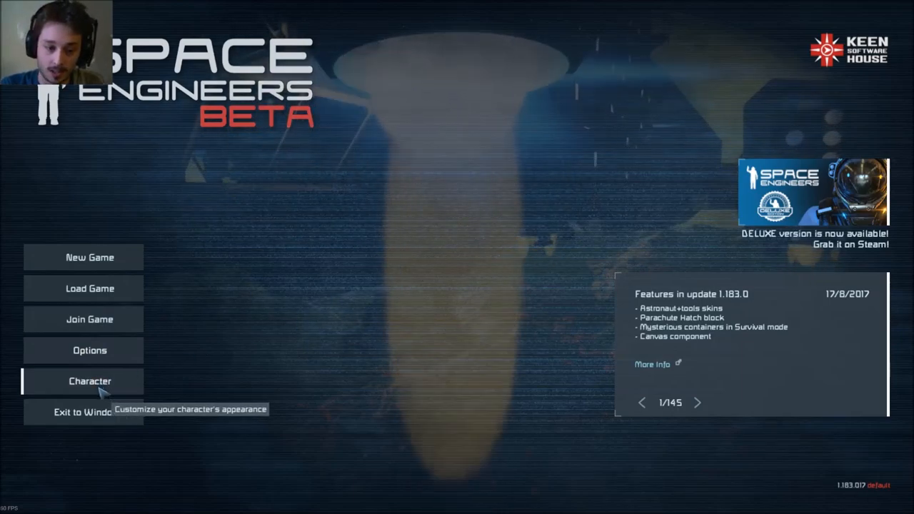
Equip the second welder skin from the Tools tab and confirm with OK.
click(90, 381)
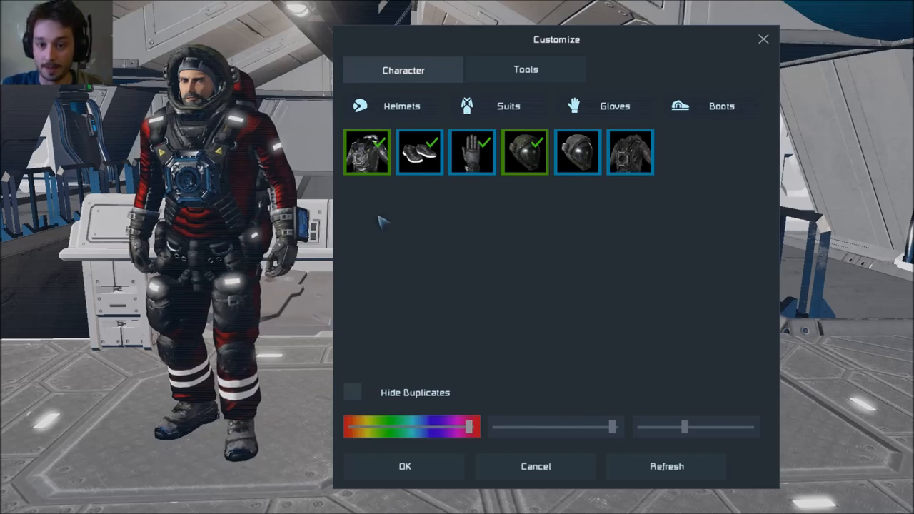
mouse_move(419, 152)
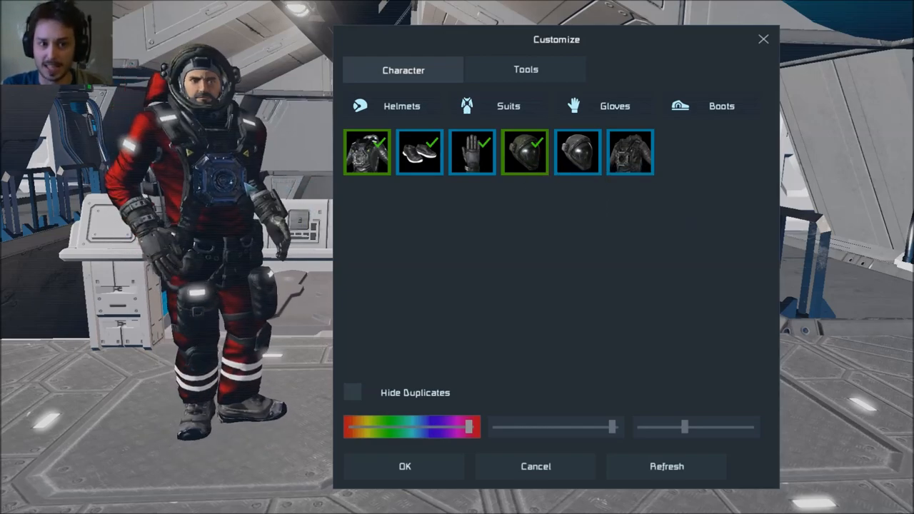
click(525, 69)
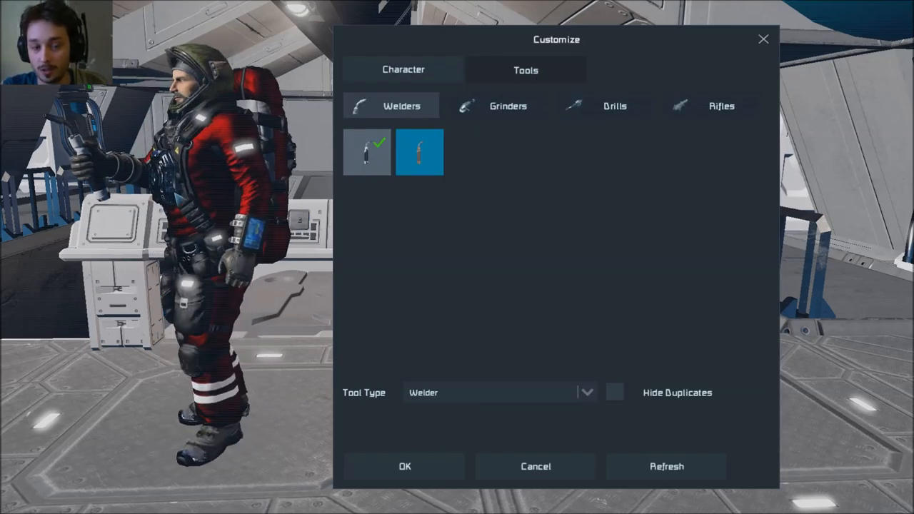
click(420, 152)
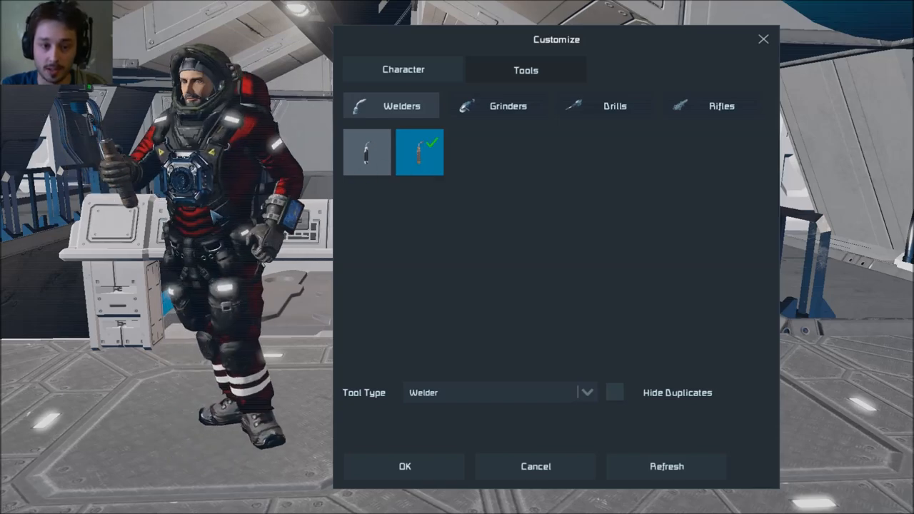
click(367, 153)
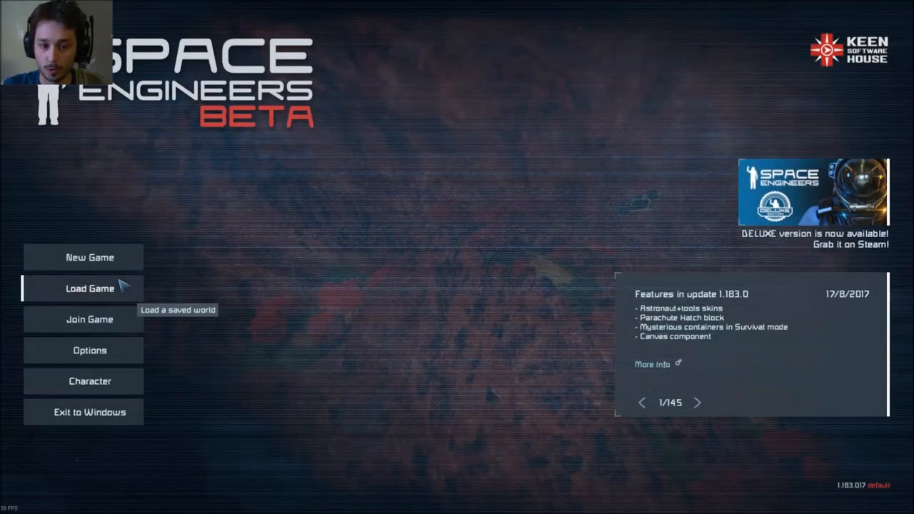
Create an Easy Start Space custom world in Survival with Realistic sound mode.
click(89, 257)
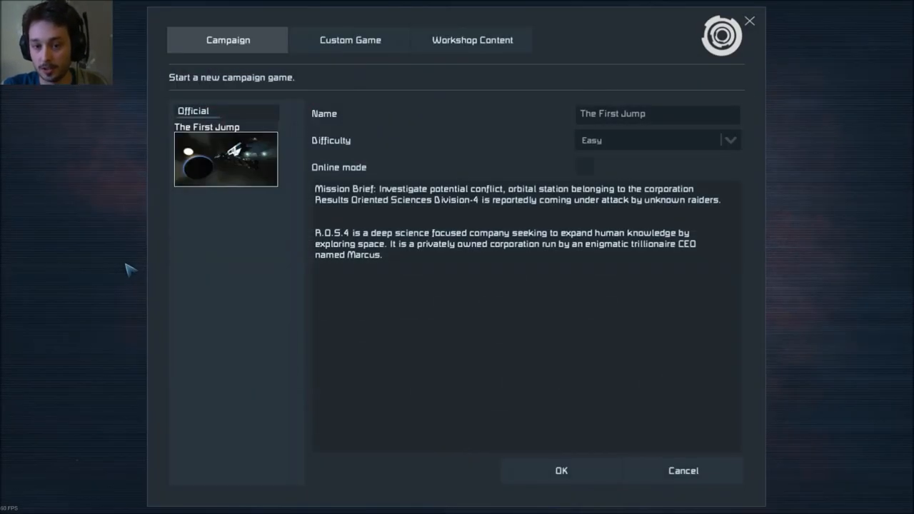
click(349, 39)
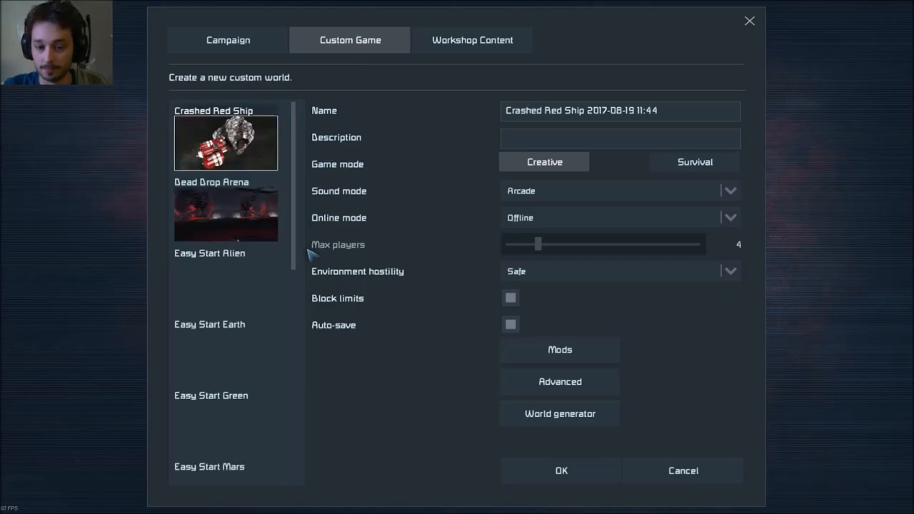
scroll(down, 3)
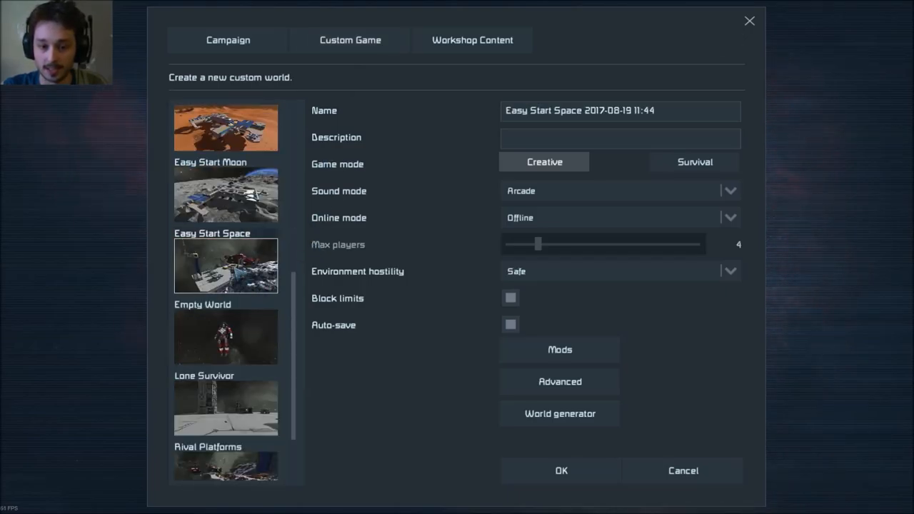
mouse_move(693, 162)
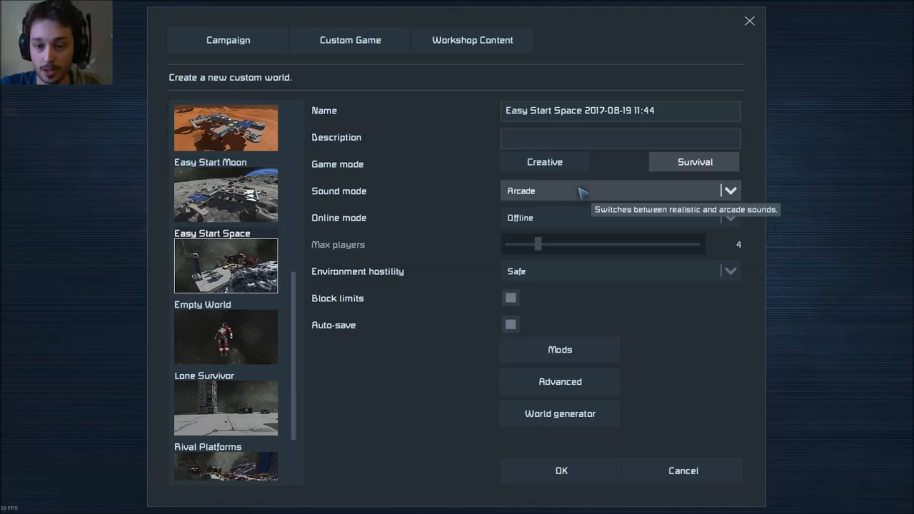
click(619, 190)
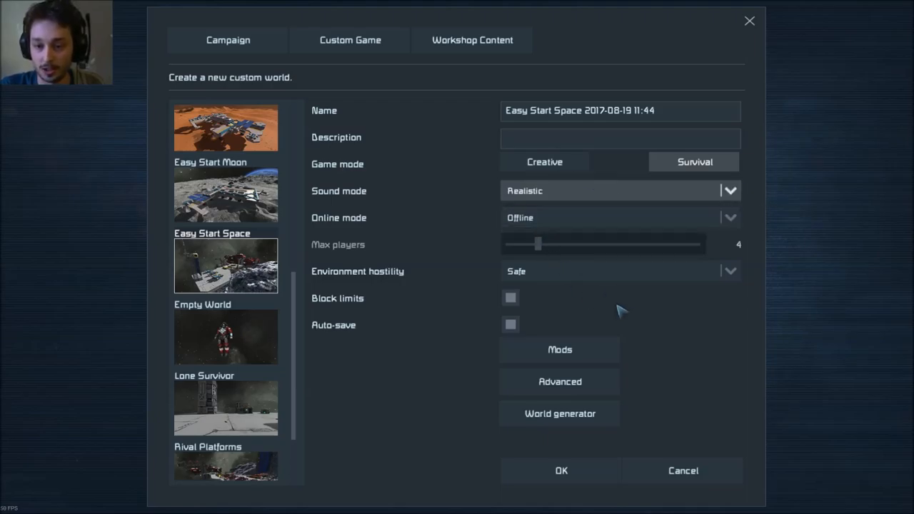
scroll(down, 3)
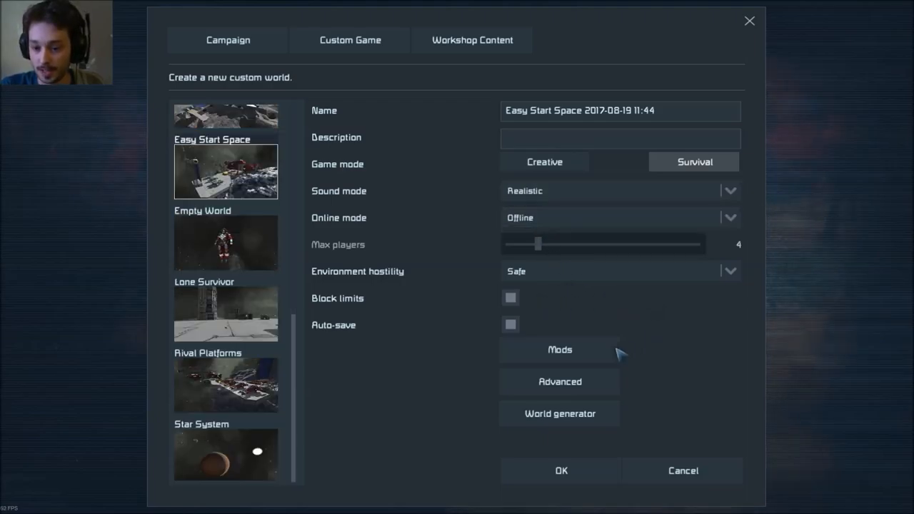
click(559, 382)
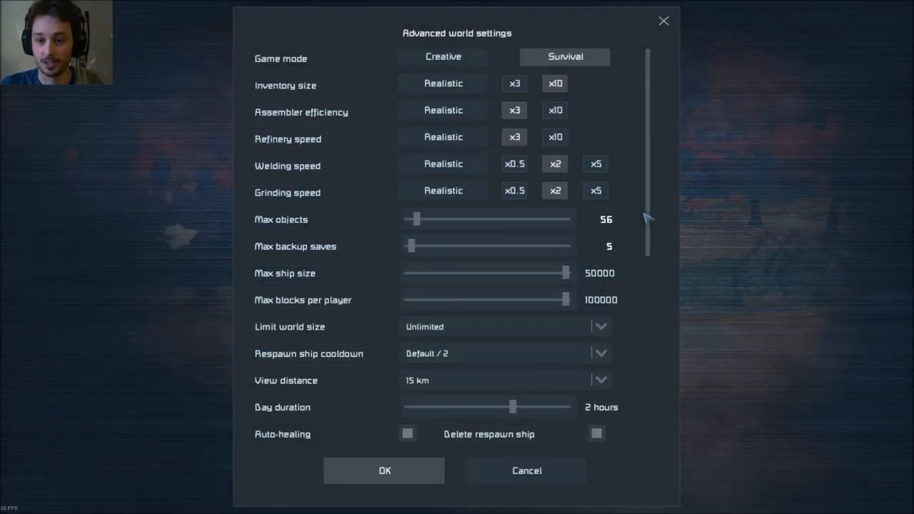
mouse_move(602, 313)
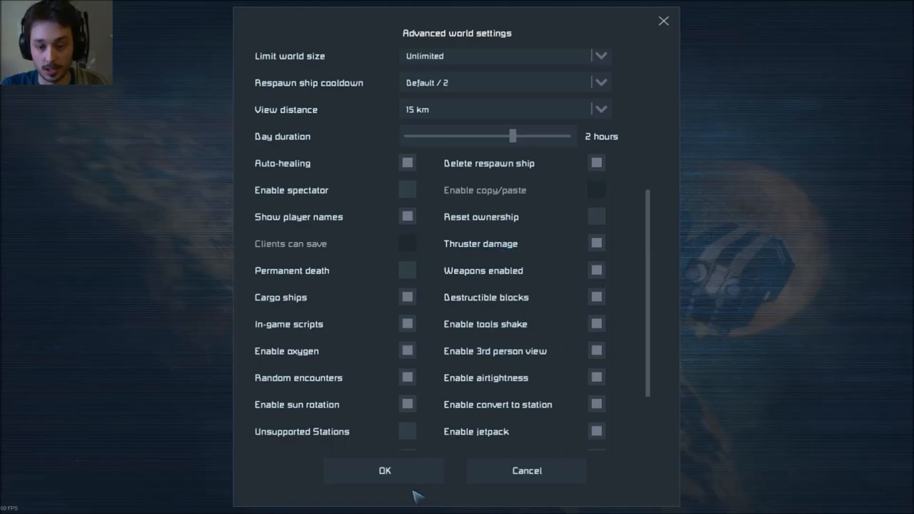
click(384, 471)
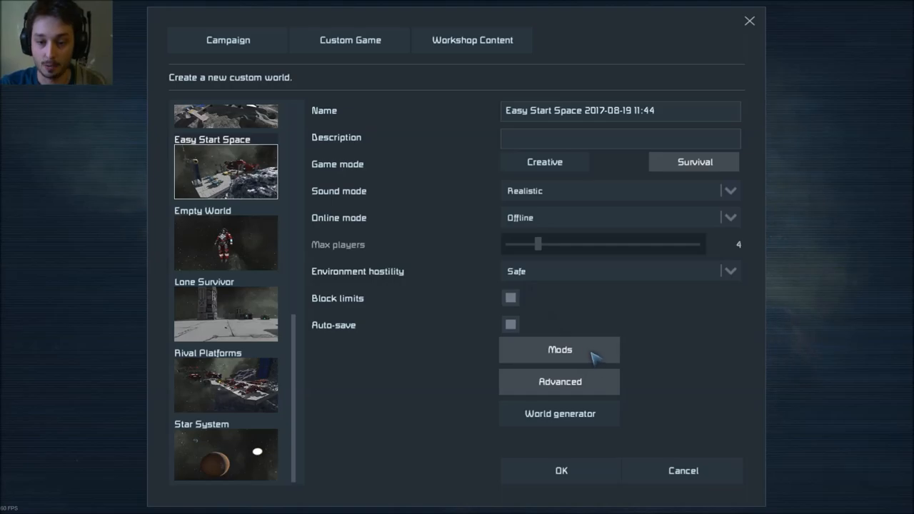
click(559, 349)
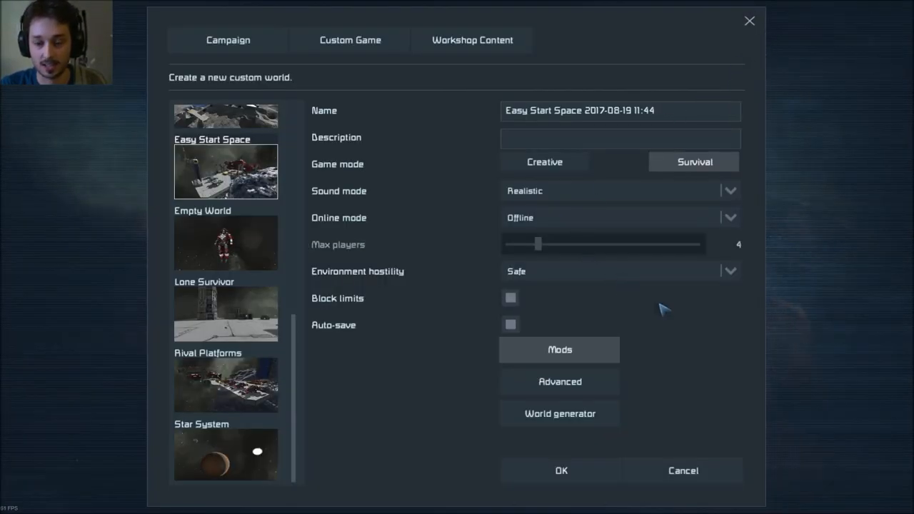
mouse_move(678, 373)
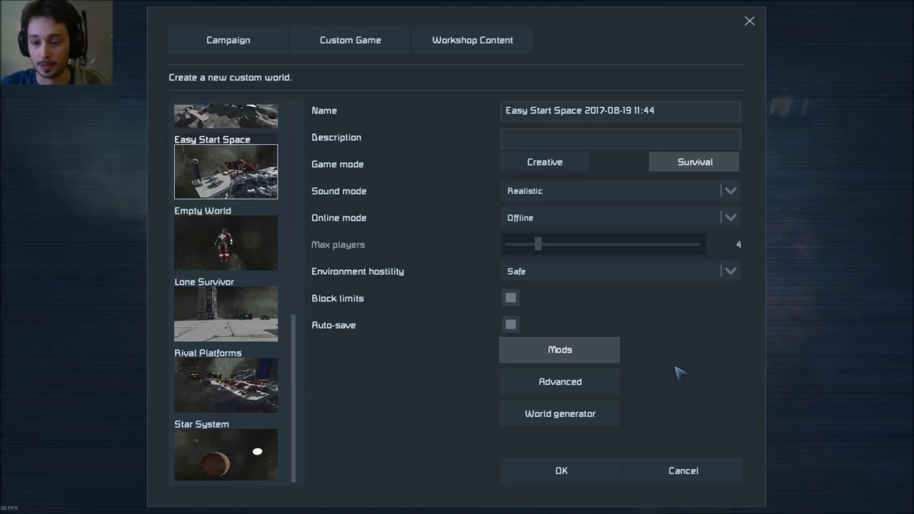
mouse_move(684, 369)
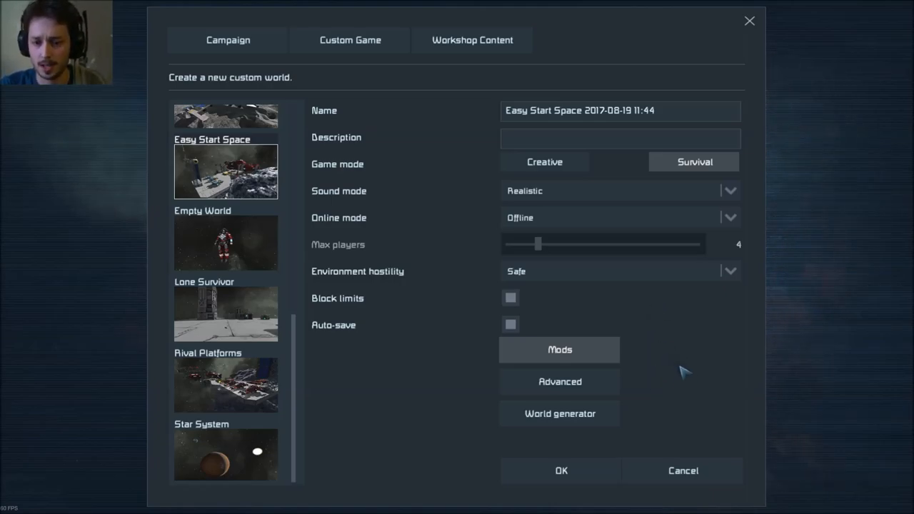
mouse_move(674, 379)
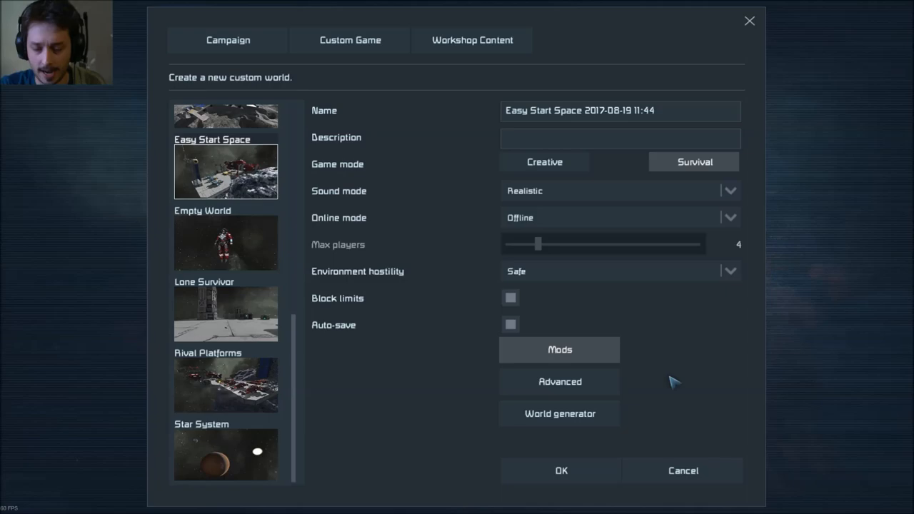
click(561, 470)
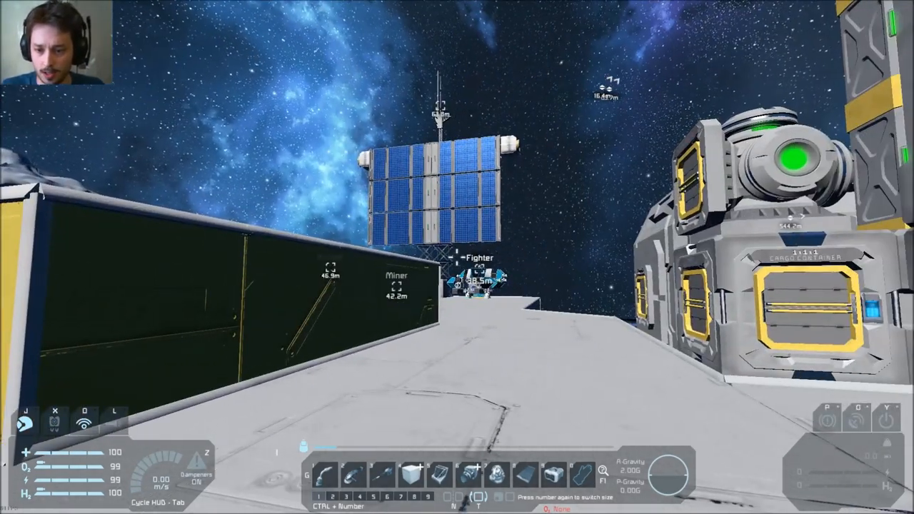
mouse_move(457, 257)
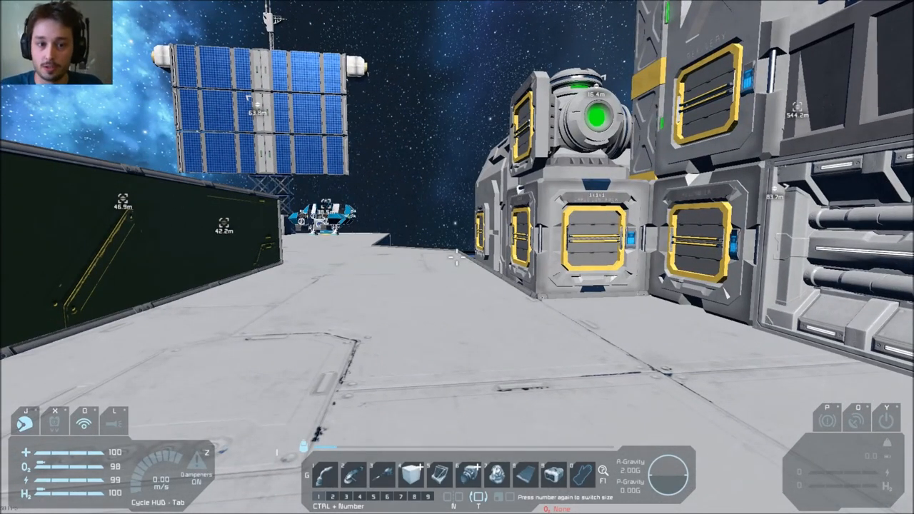
mouse_move(457, 257)
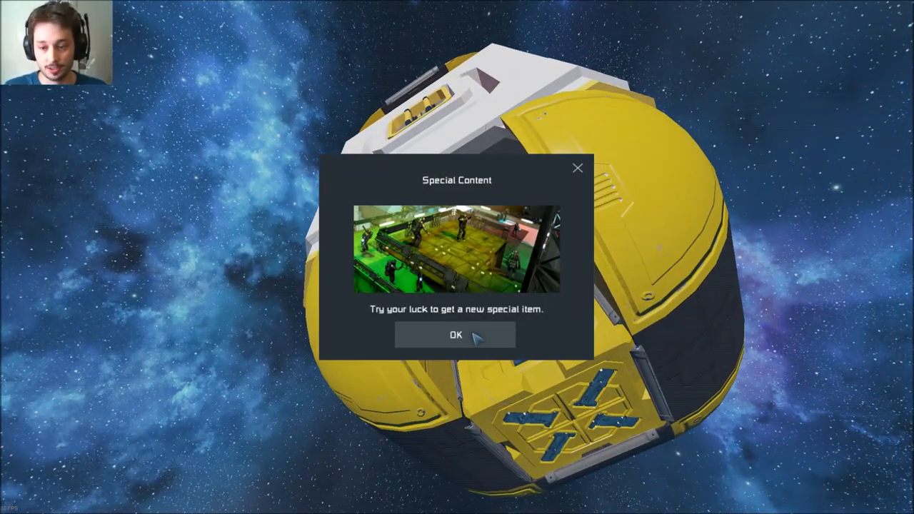
Attempt the drop pod's Special Content, then dismiss the no-item result.
click(455, 335)
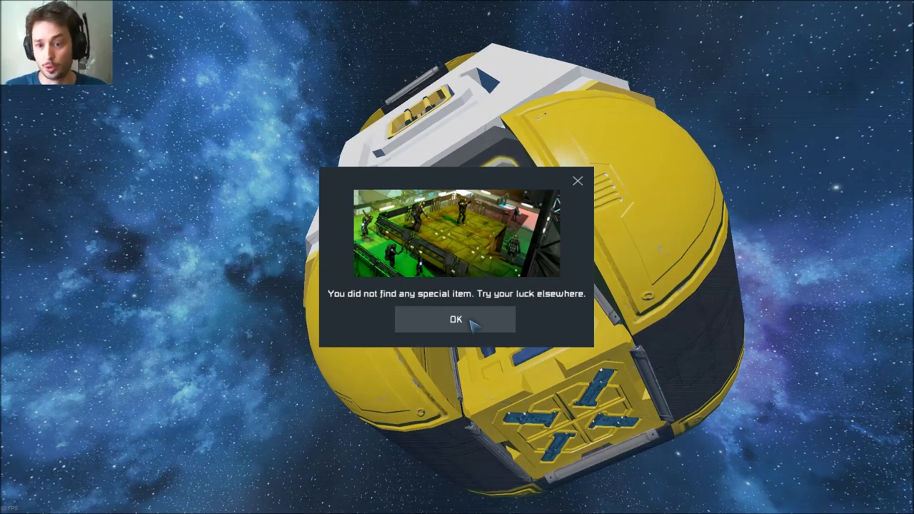
click(455, 319)
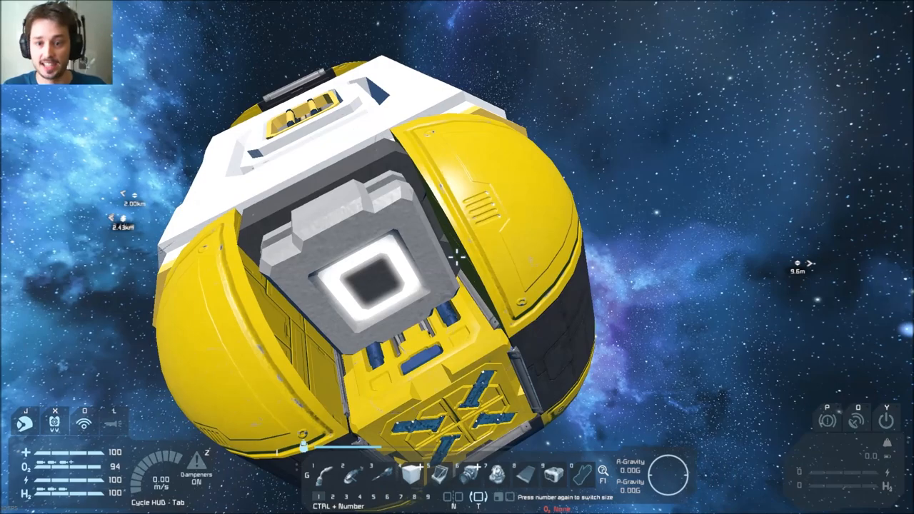